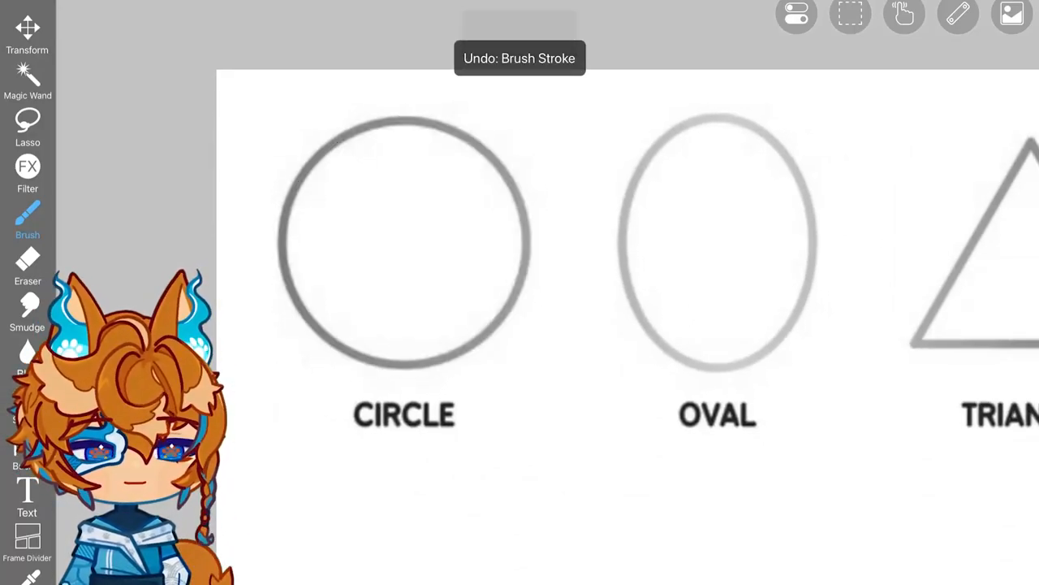
Trace the circle outline in bold black, undoing shaky strokes to redo them.
left_click_drag(406, 130, 406, 130)
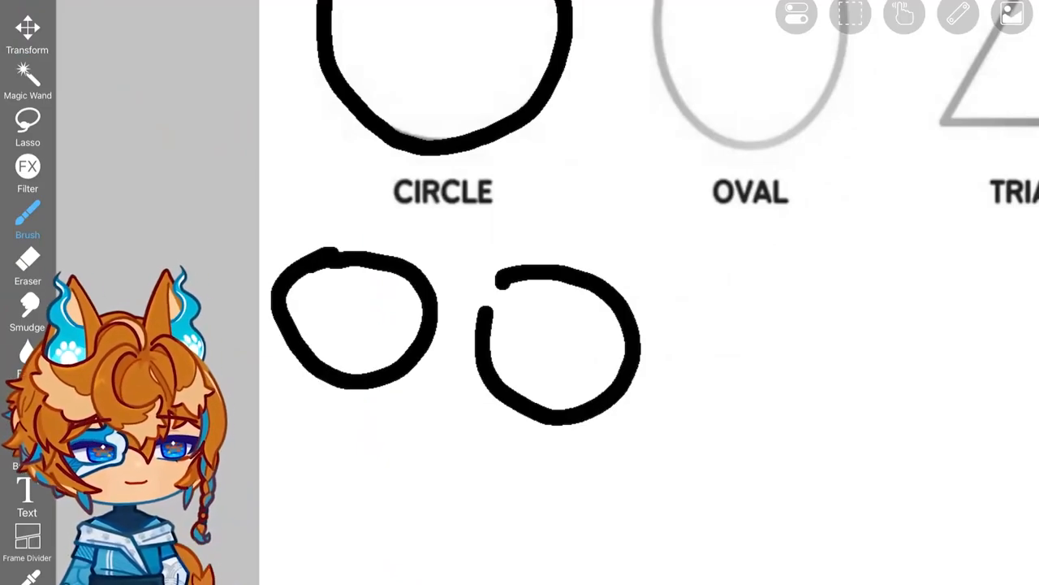
key("ctrl+z")
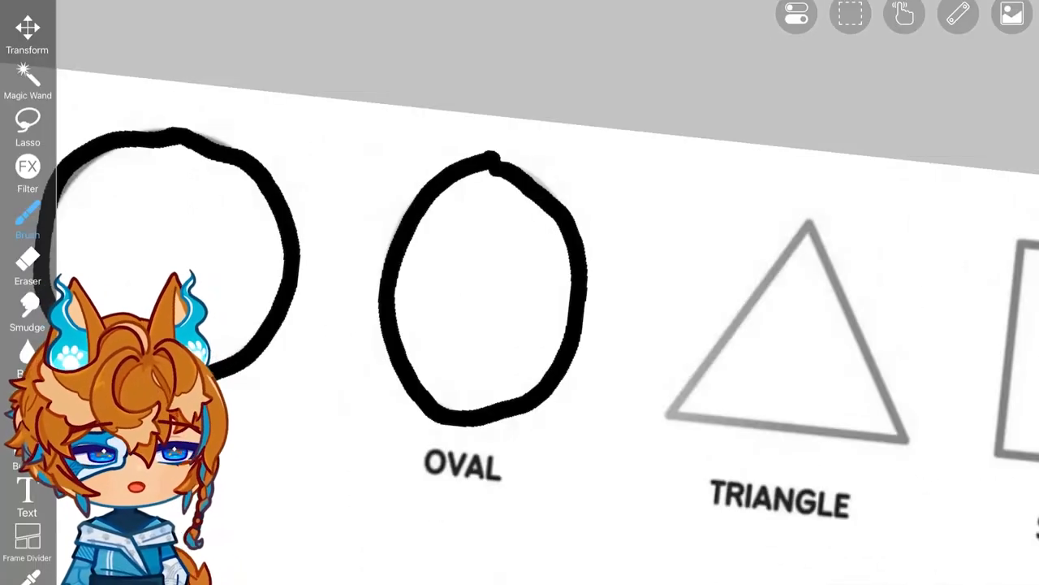
key("ctrl+z")
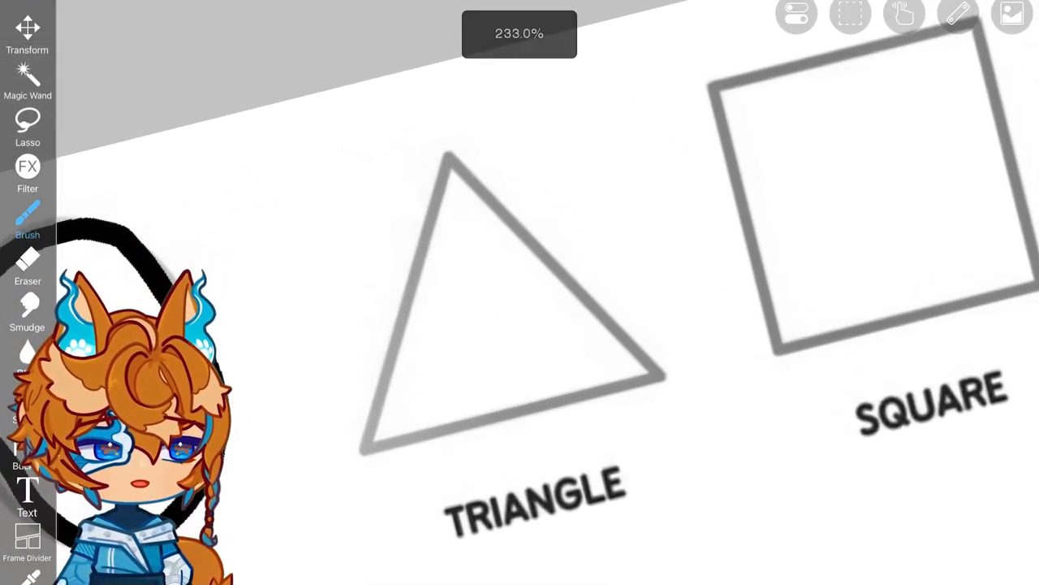
Trace the triangle outline in thick black, undoing a bad stroke.
left_click_drag(454, 150, 390, 345)
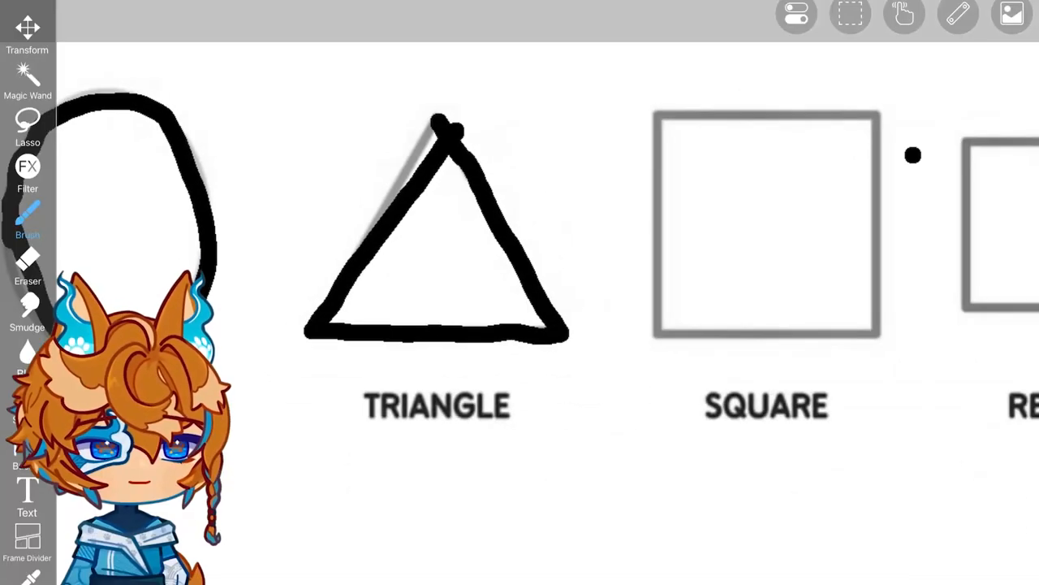
key("ctrl+z")
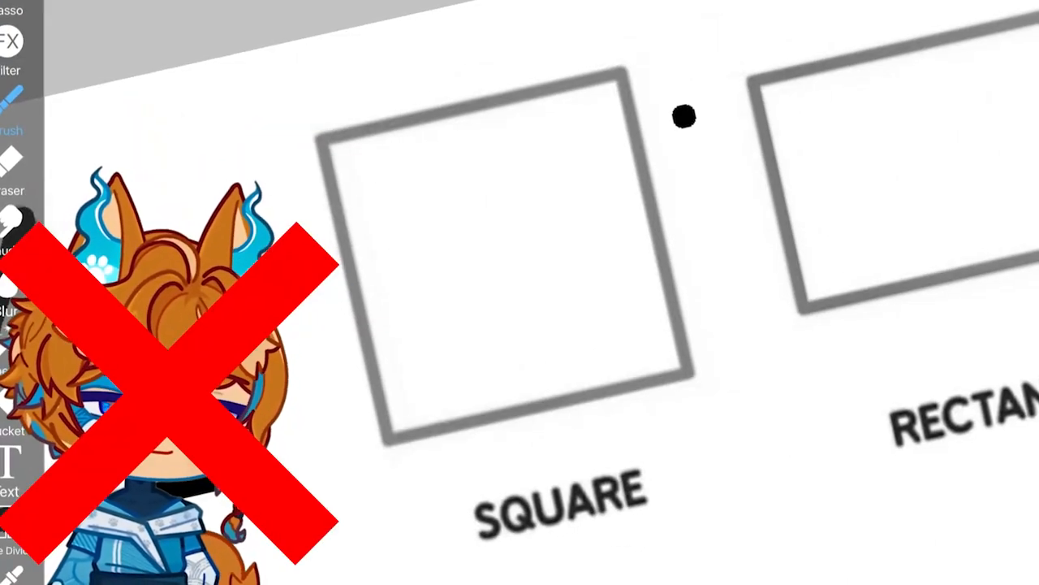
Undo the failed square stroke and draw a short straight line below the SQUARE label.
key("ctrl+z")
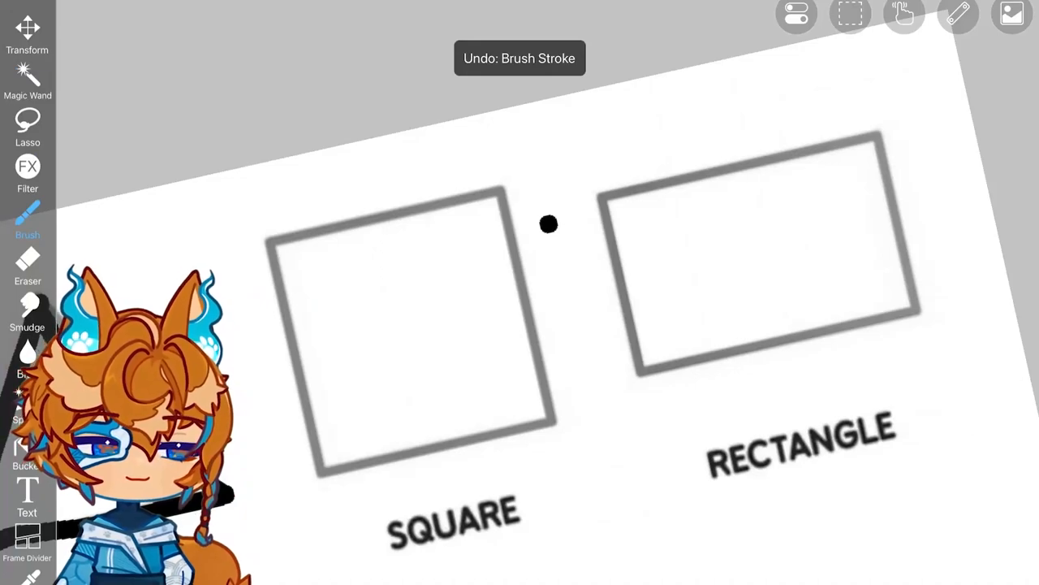
left_click_drag(272, 244, 394, 454)
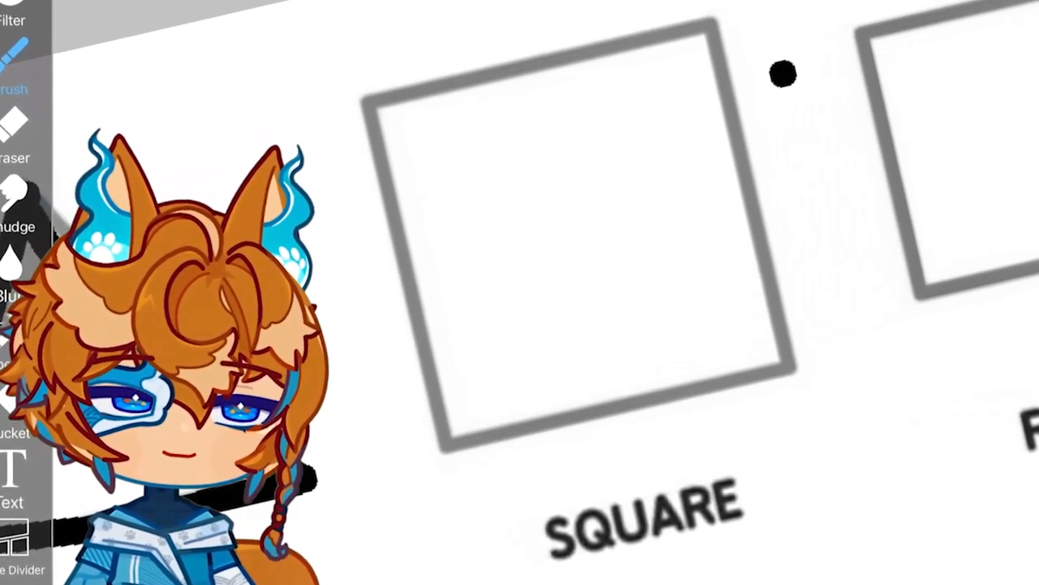
key("ctrl+z")
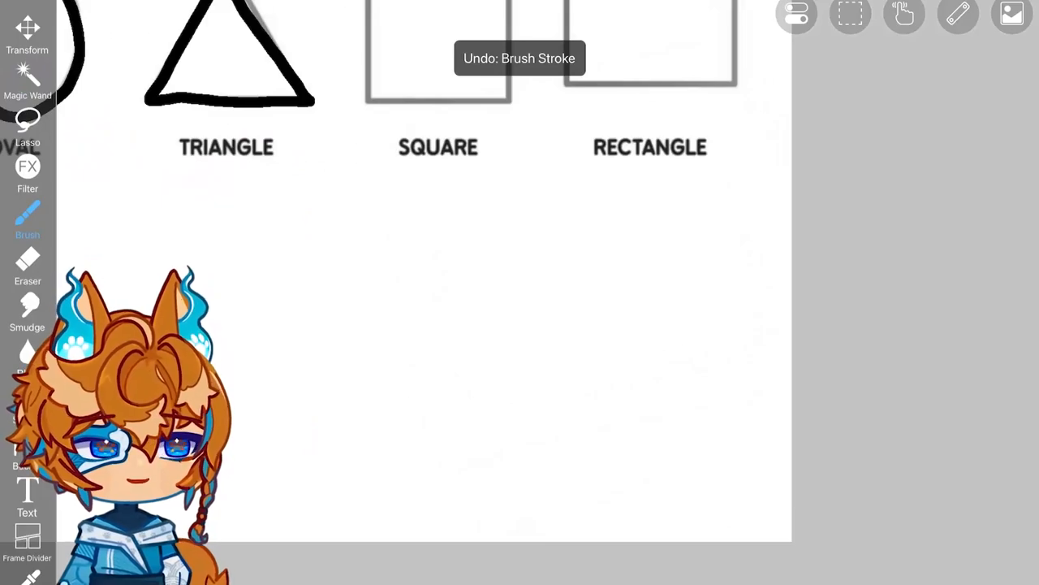
left_click_drag(375, 226, 500, 221)
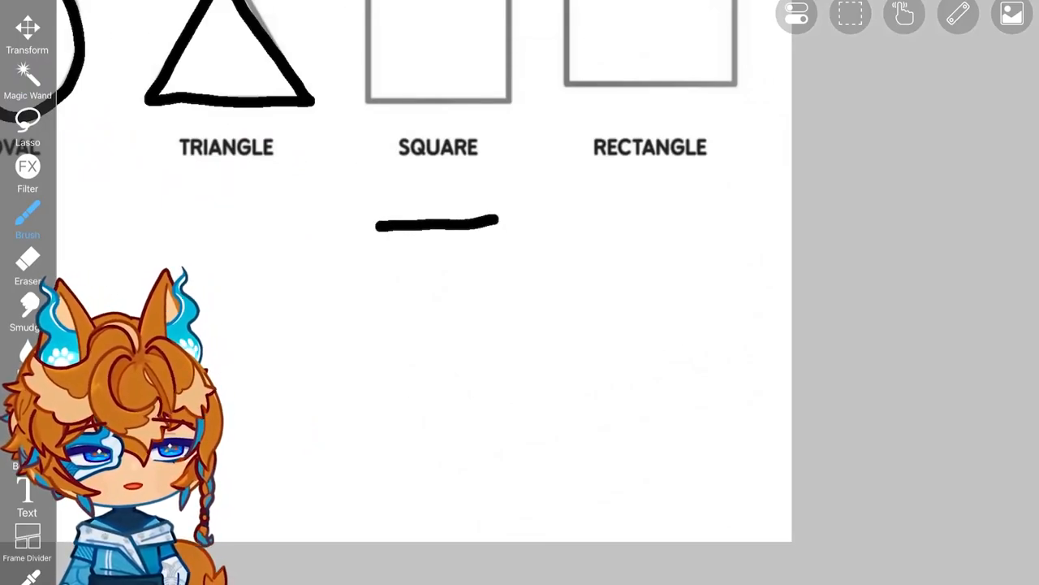
key("ctrl+z")
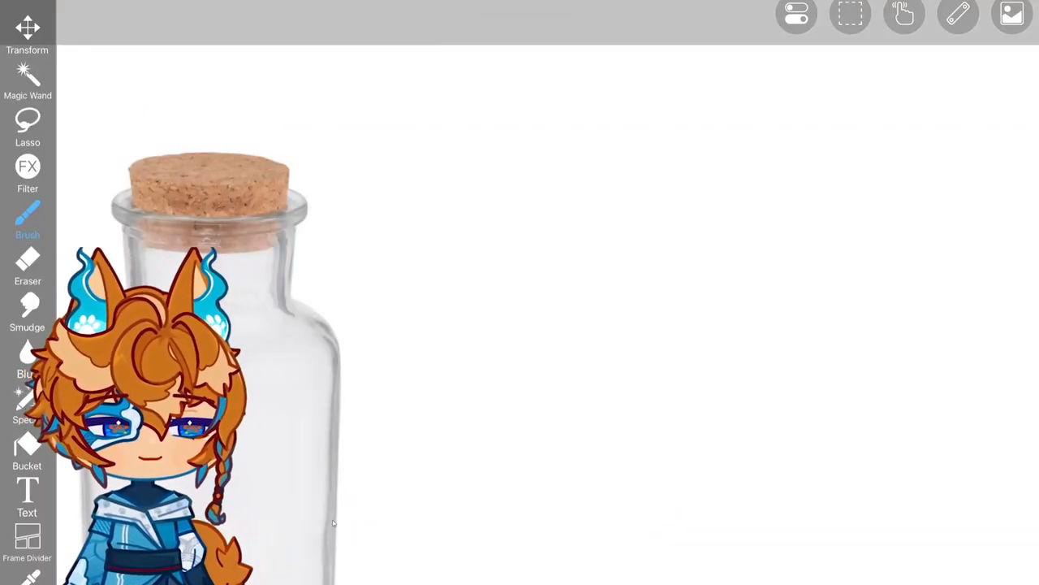
Sketch a gray oval for the bottle's top opening, undoing a stray stroke.
left_click_drag(503, 211, 626, 212)
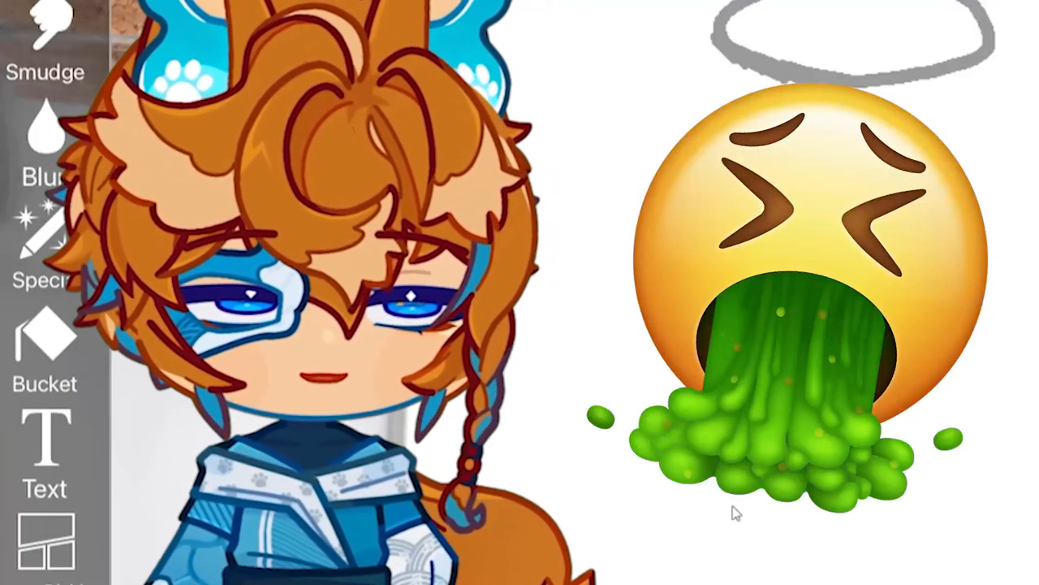
key("ctrl+z")
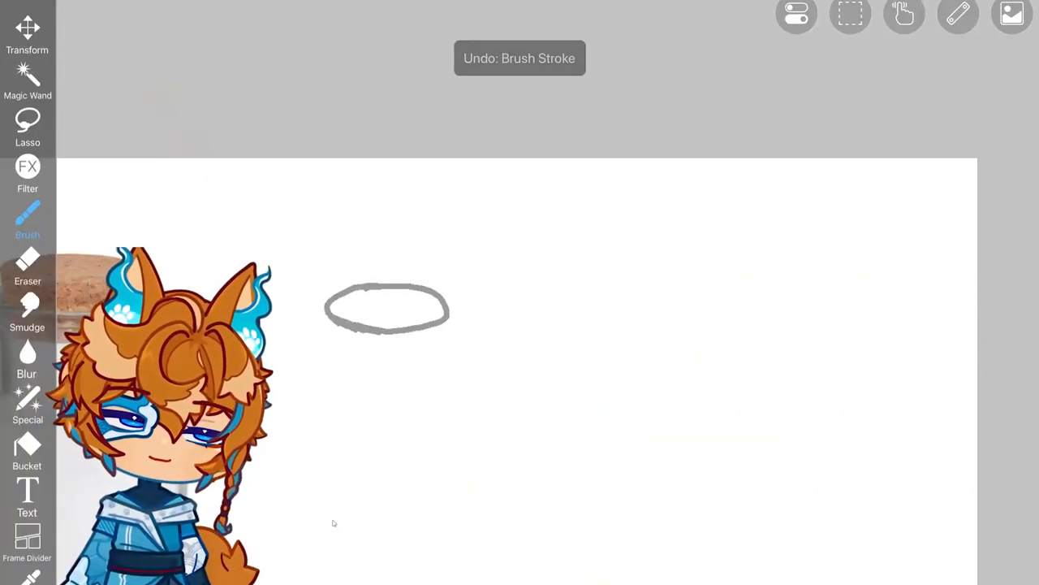